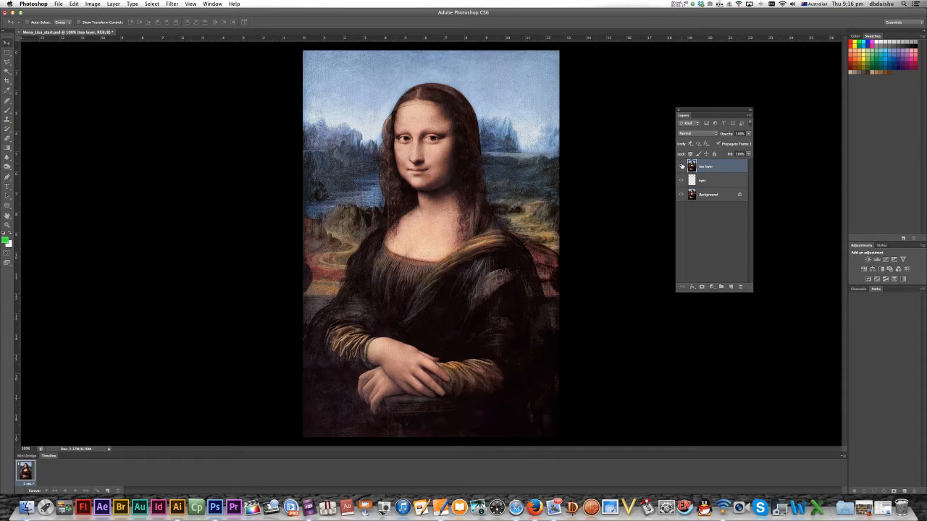
pyautogui.moveTo(681, 165)
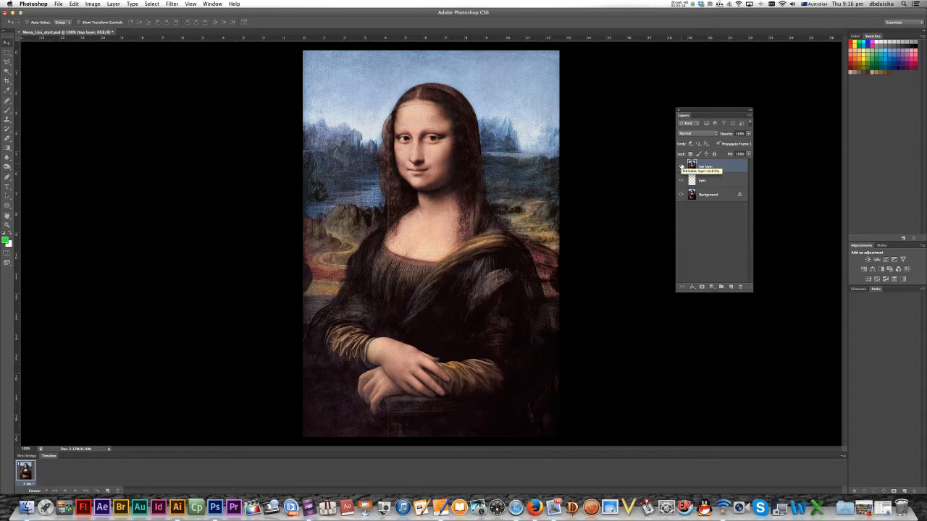
# Toggle the white-eyes and background layers to check how the pupils sit over the portrait
pyautogui.click(681, 165)
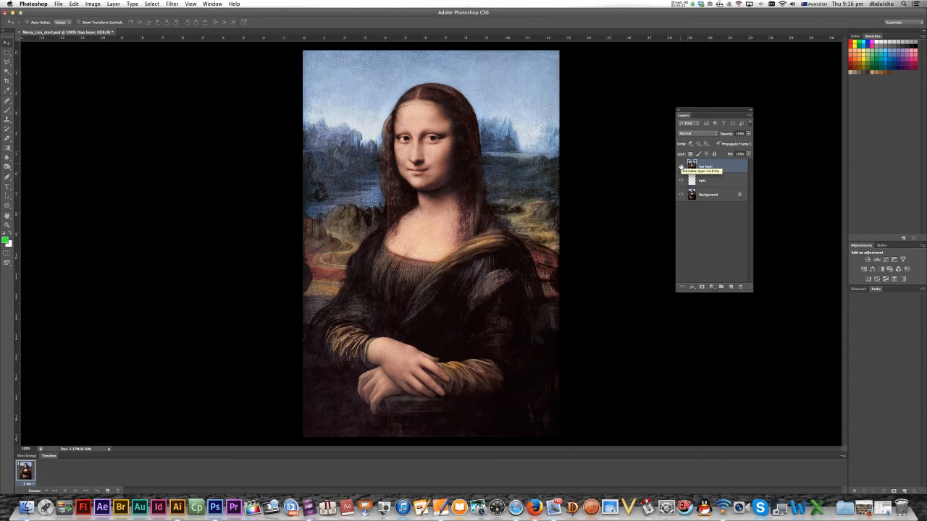
pyautogui.click(681, 167)
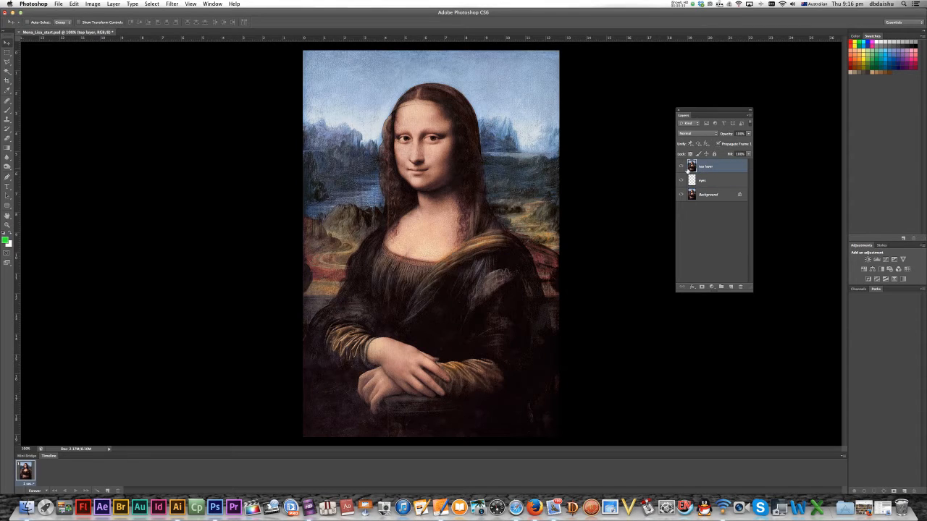
pyautogui.click(681, 180)
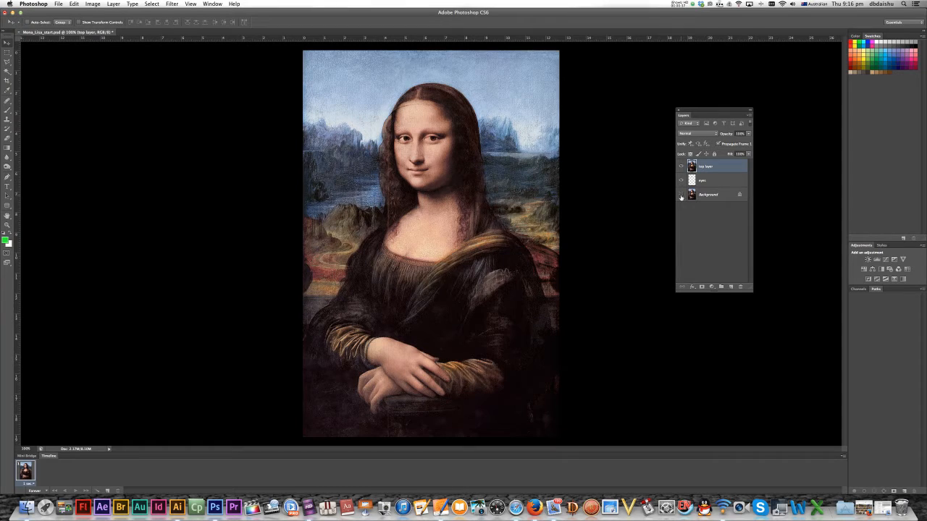
pyautogui.click(680, 180)
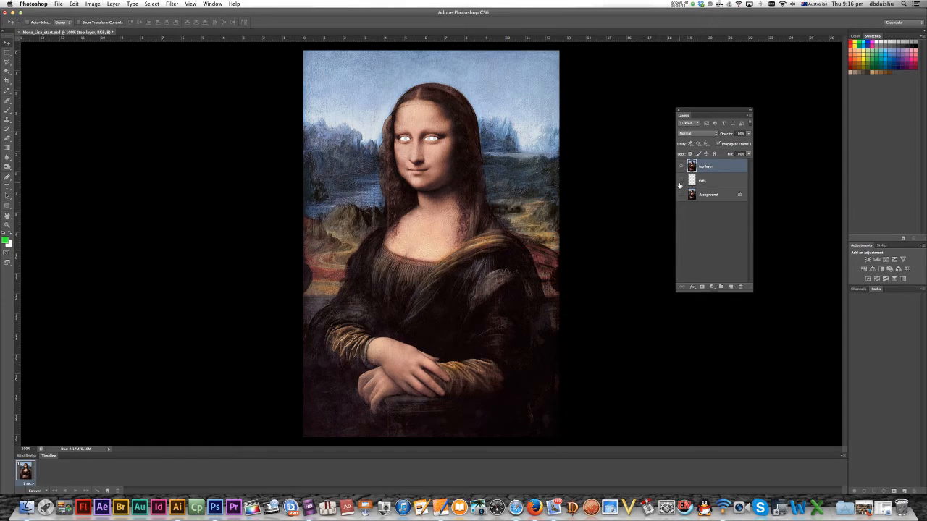
pyautogui.click(680, 180)
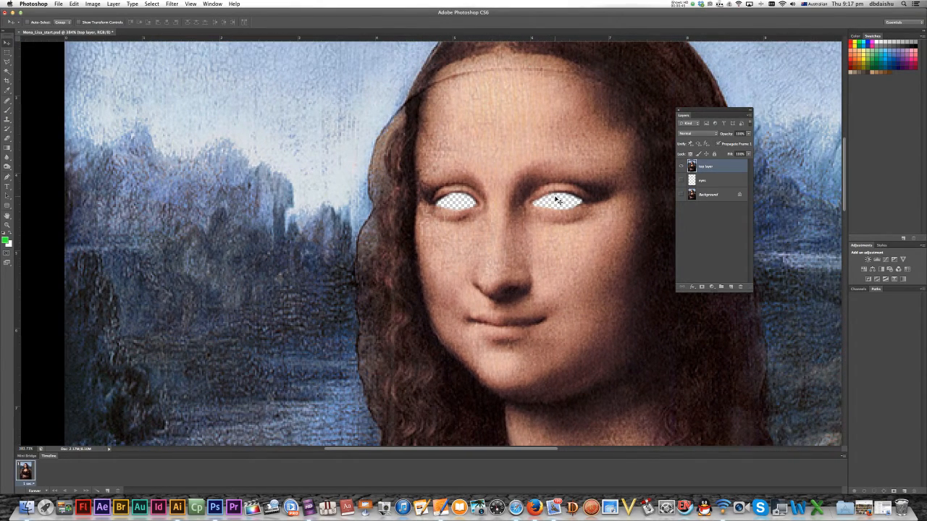
pyautogui.moveTo(636, 188)
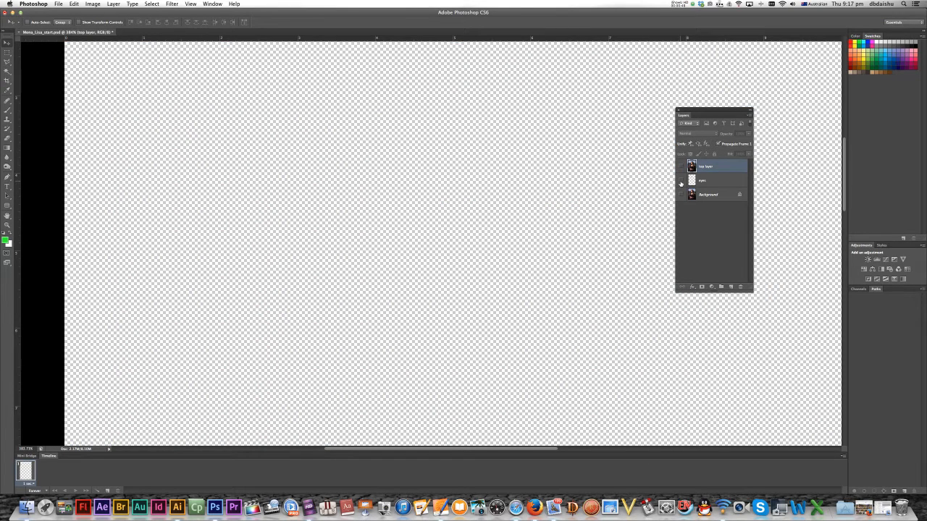
pyautogui.click(681, 180)
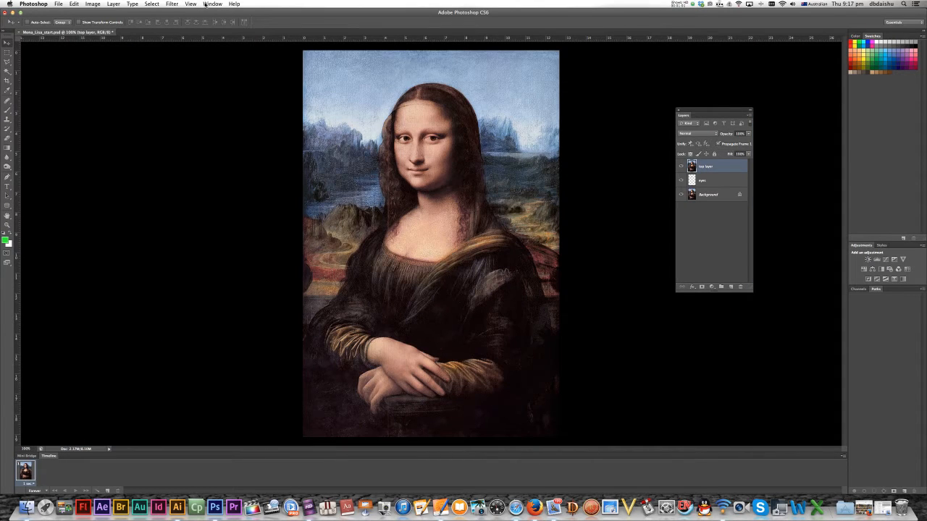
# Duplicate the frame and select the pupils layer to move the eyes upward
pyautogui.click(211, 3)
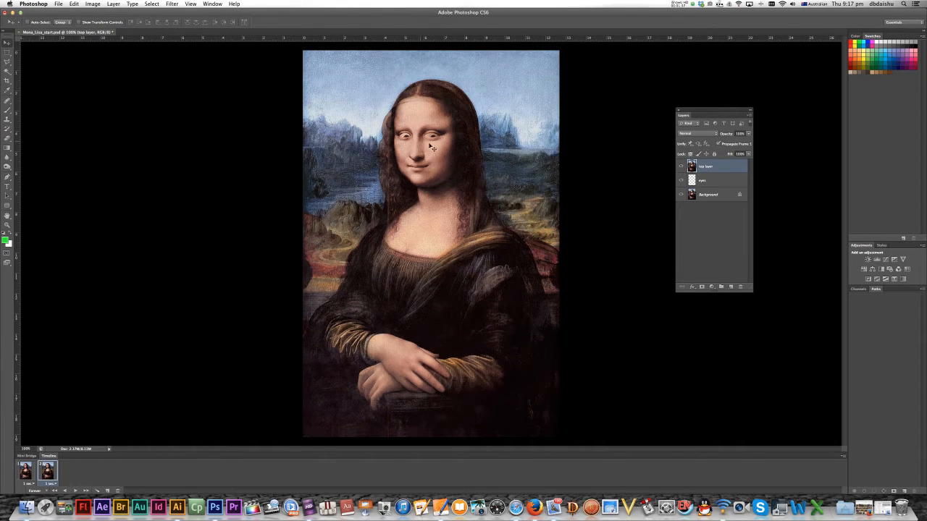
pyautogui.click(712, 180)
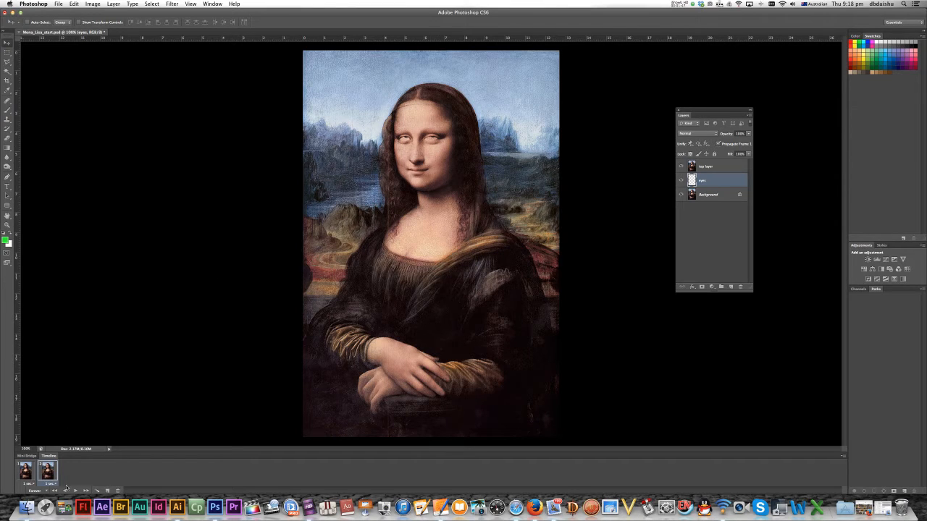
# Set the second frame's display delay from its delay dropdown
pyautogui.click(57, 484)
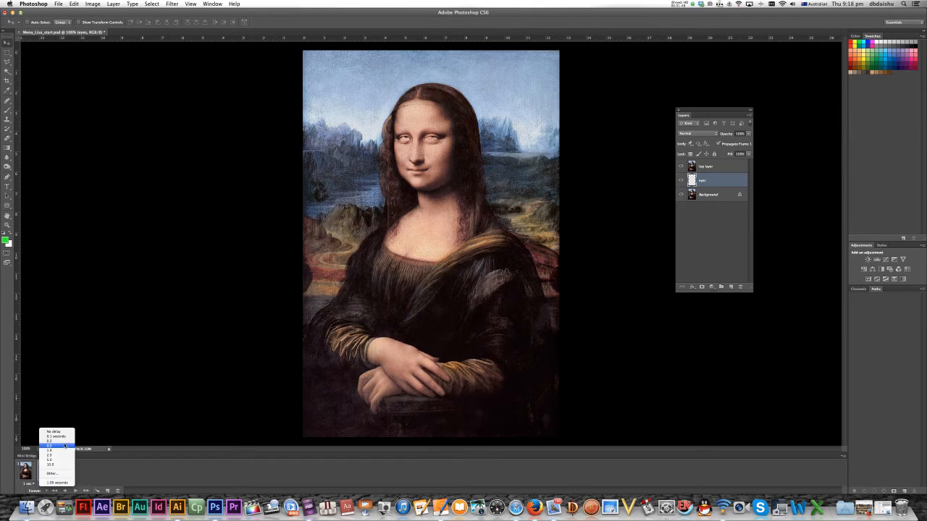
pyautogui.click(56, 438)
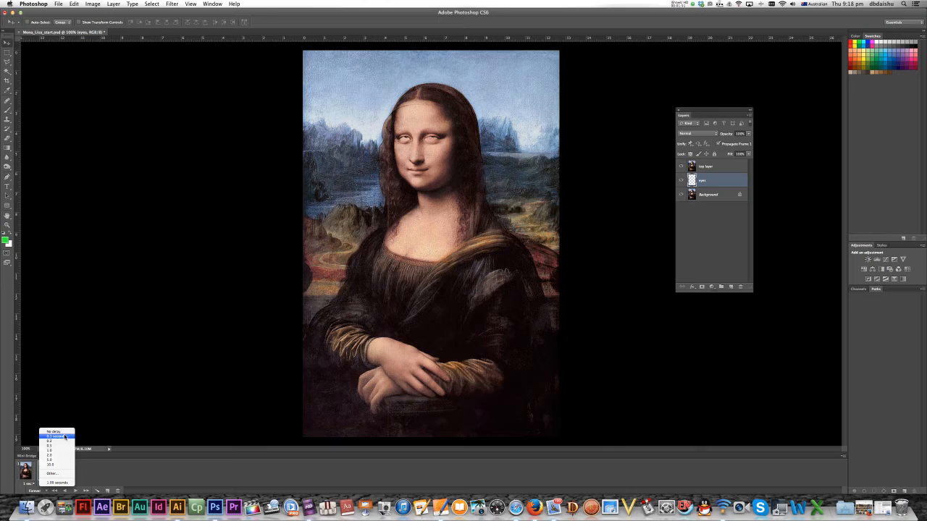
pyautogui.click(57, 438)
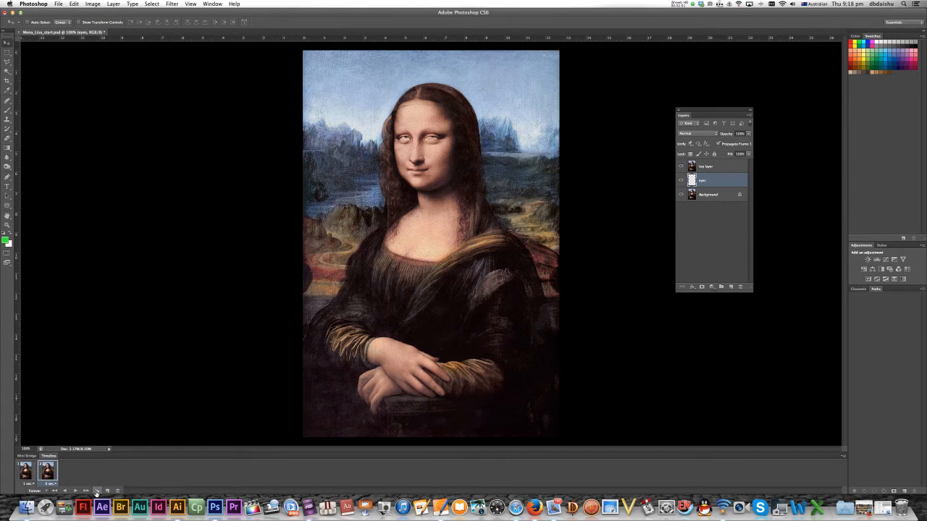
# Tween with the previous frame to fill in-between frames between the two frames
pyautogui.click(97, 491)
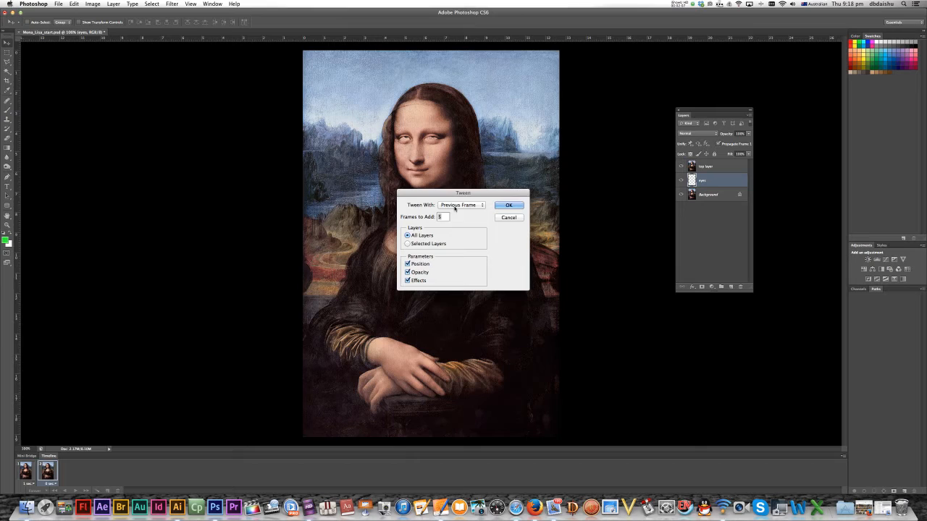
pyautogui.click(460, 206)
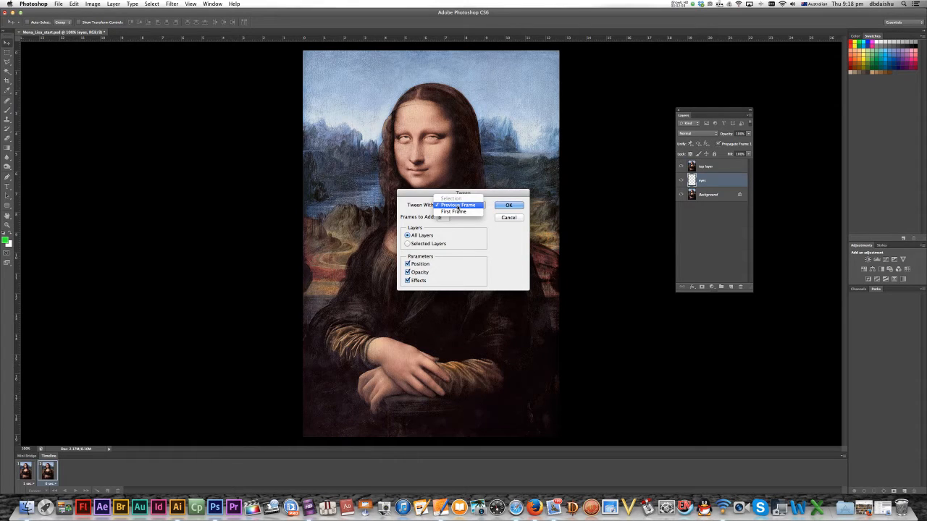
pyautogui.click(458, 206)
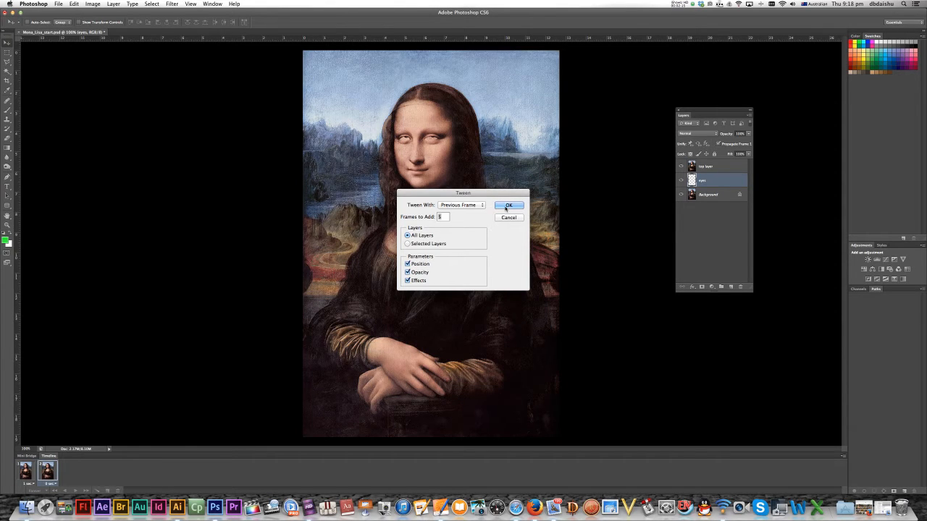
pyautogui.click(509, 206)
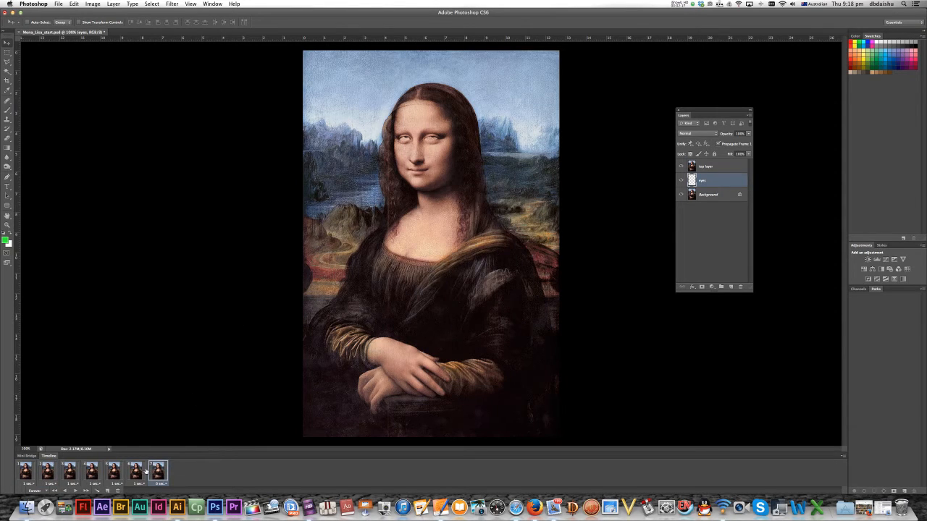
# Set the first frame's delay and duplicate the last frame onto the end of the animation
pyautogui.click(158, 472)
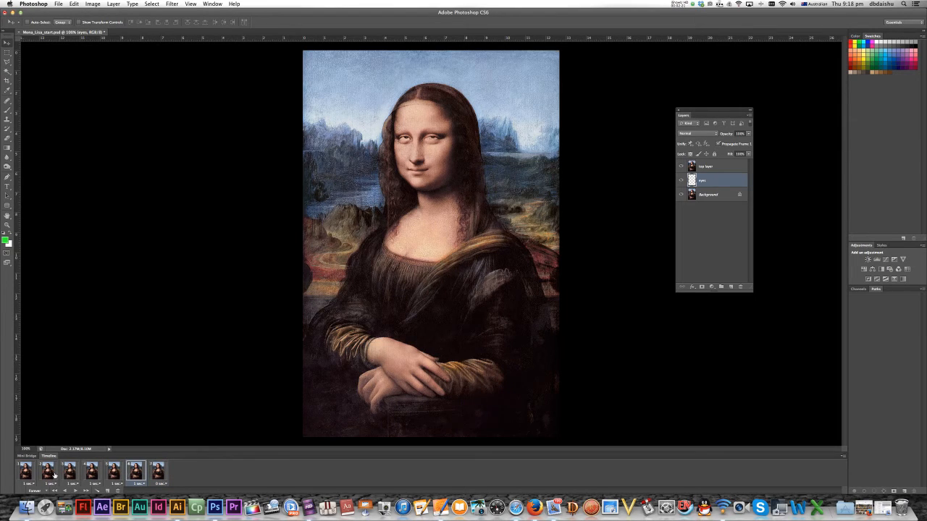
pyautogui.click(26, 472)
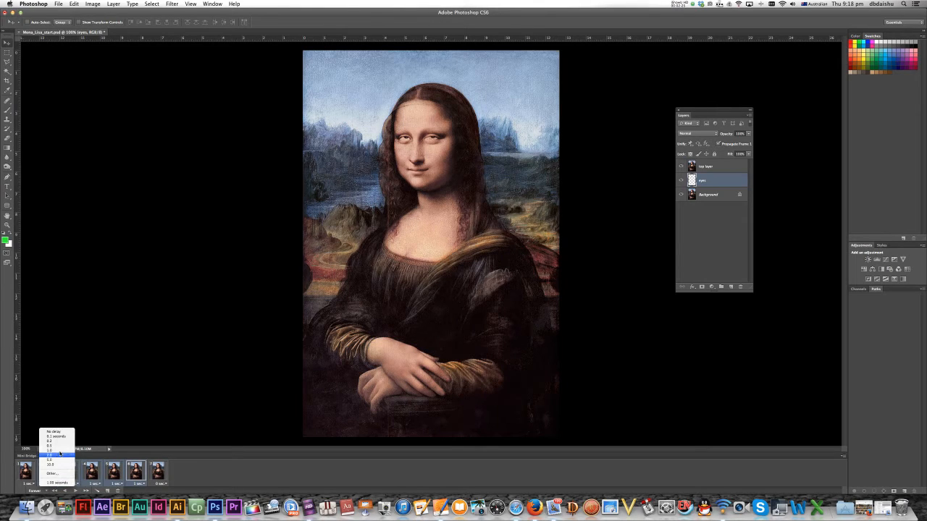
pyautogui.click(57, 431)
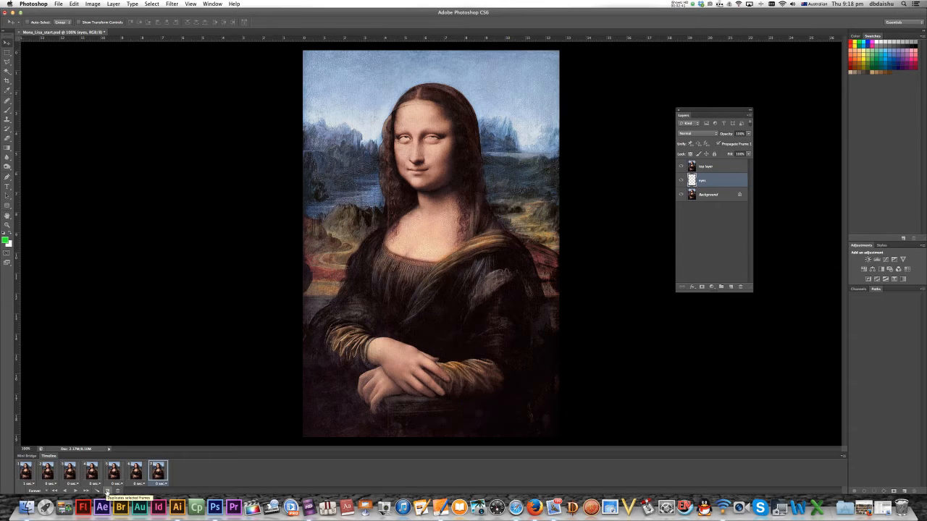
pyautogui.click(104, 491)
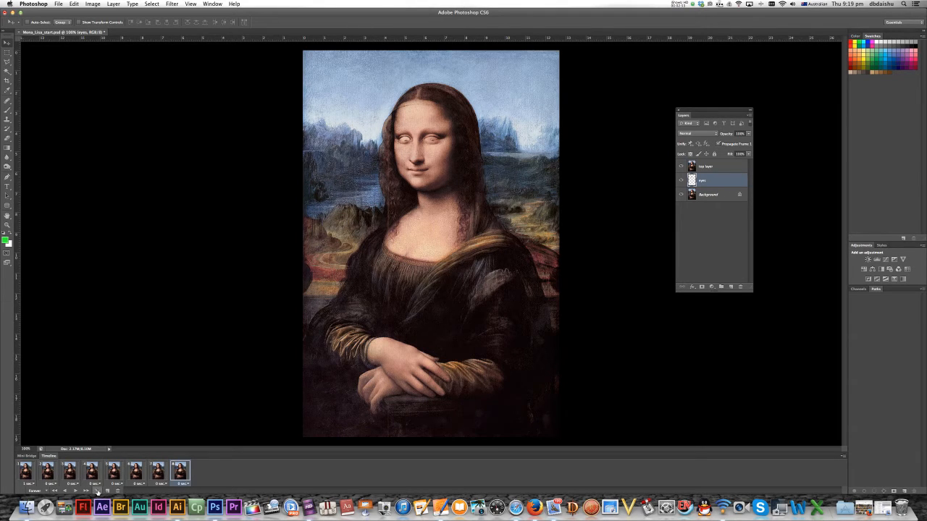
# Tween the new frame with the previous frame to smooth the eye movement
pyautogui.click(95, 489)
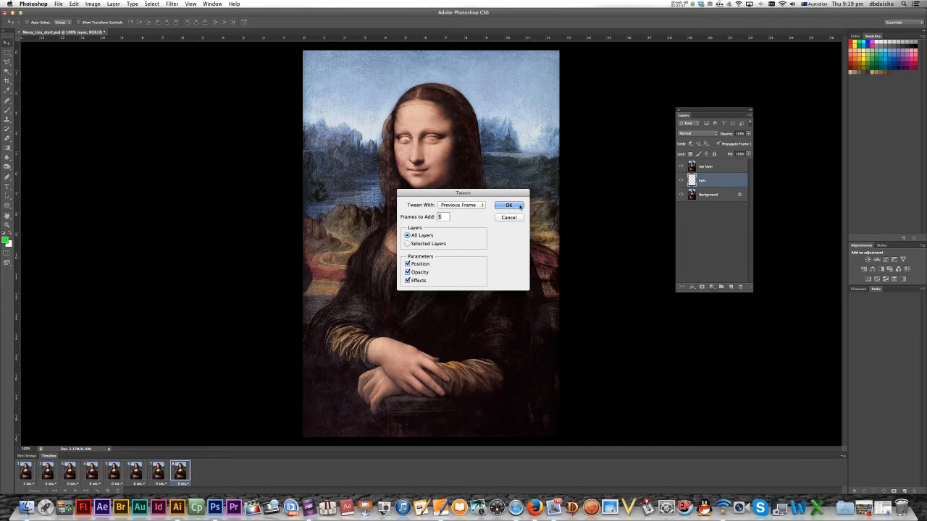
pyautogui.click(509, 206)
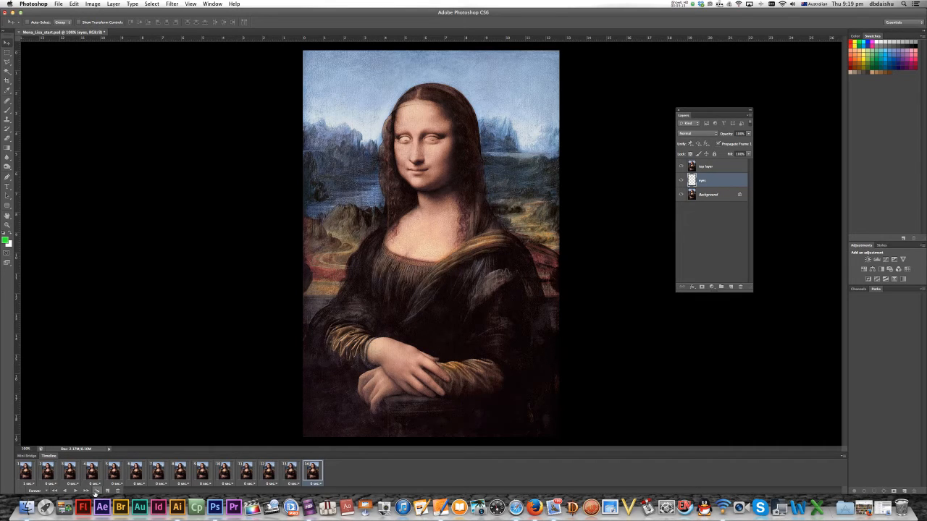
# Tween the last frame with the first frame so the eyes ease back to the start
pyautogui.click(96, 489)
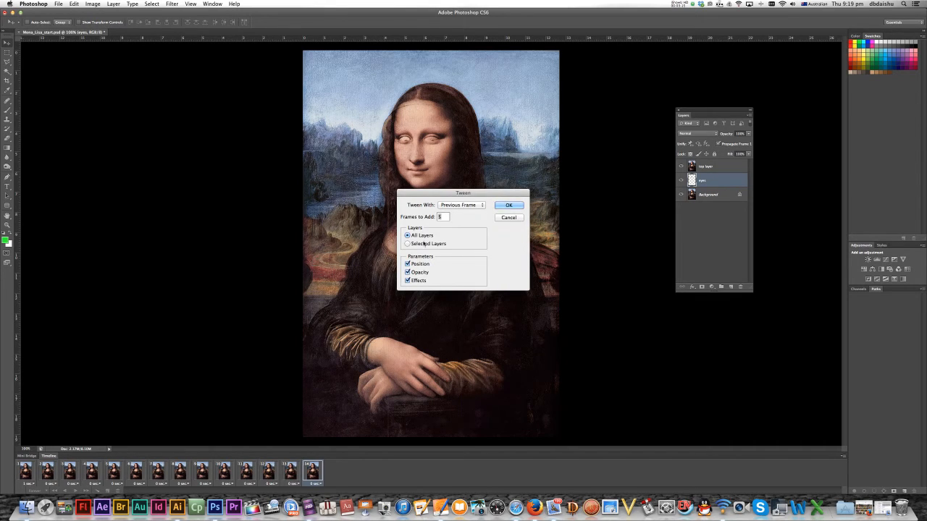
pyautogui.click(461, 206)
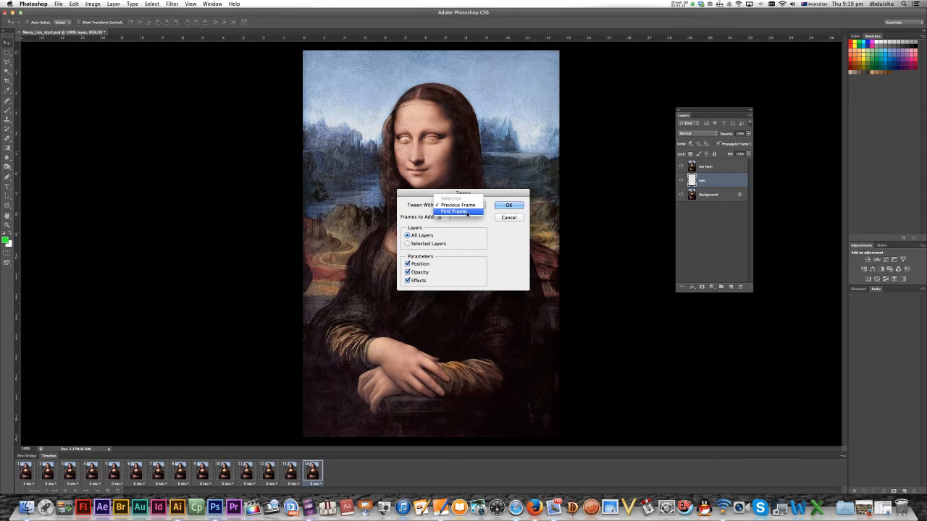
pyautogui.click(453, 211)
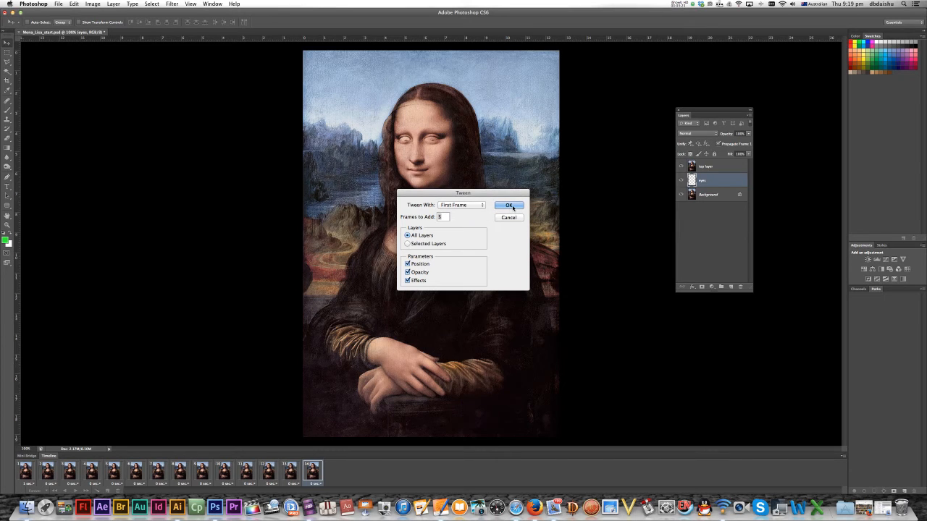
pyautogui.click(509, 206)
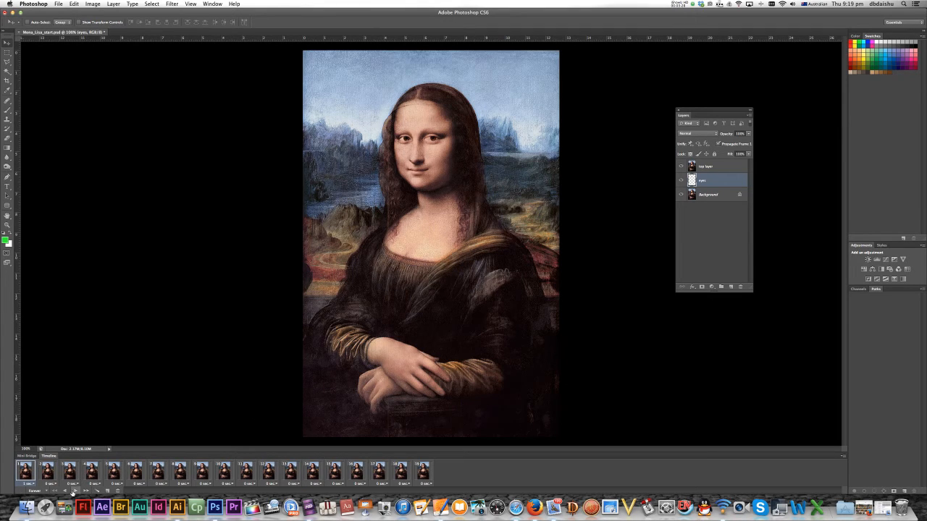
pyautogui.moveTo(72, 492)
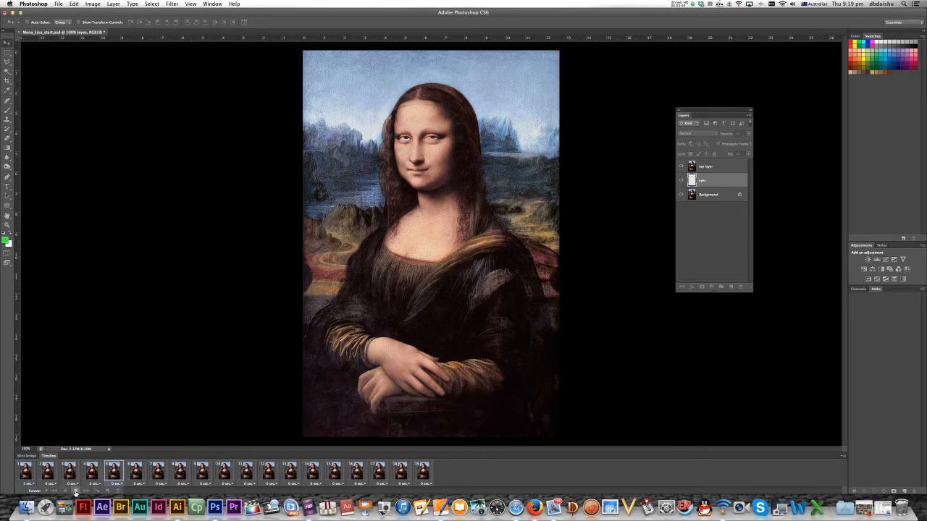
# Bring up Save for Web with GIF output for the finished animation
pyautogui.click(717, 180)
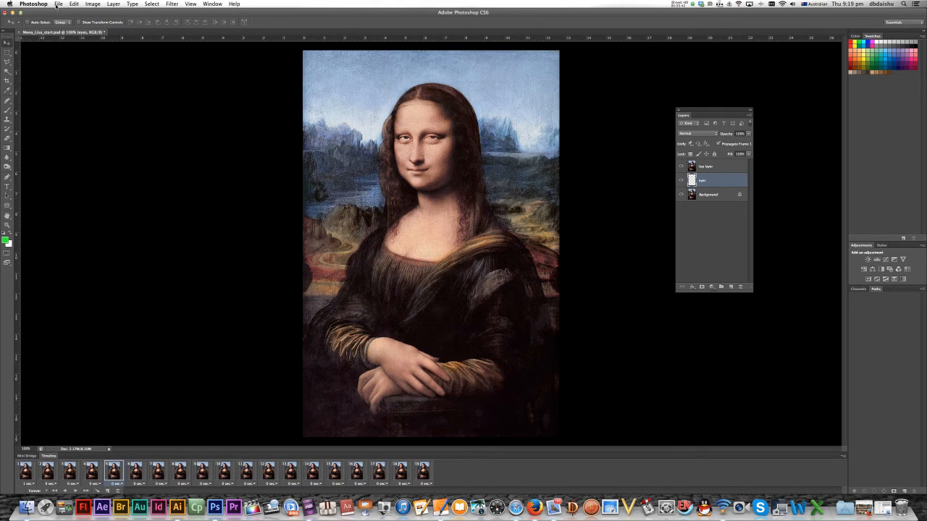
pyautogui.click(58, 3)
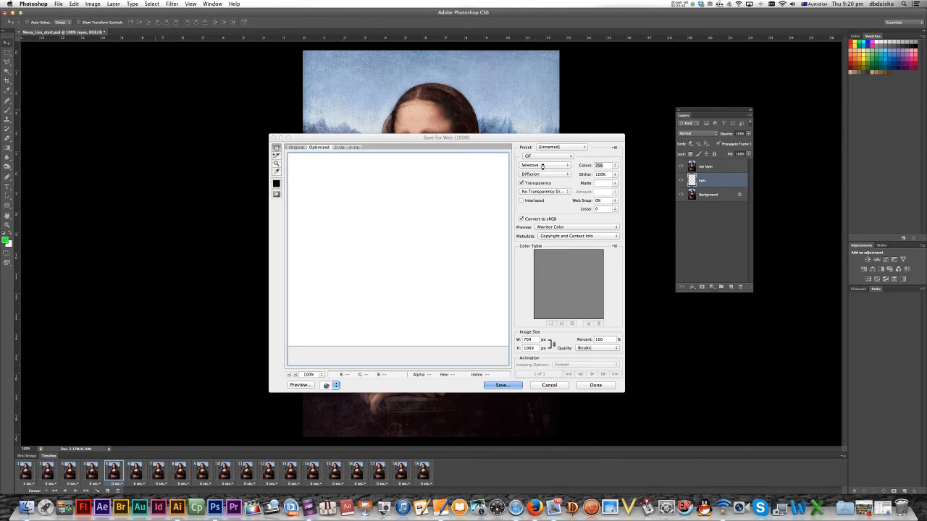
# Keep the GIF settings, name the file and save it into the animatedGif folder
pyautogui.click(544, 157)
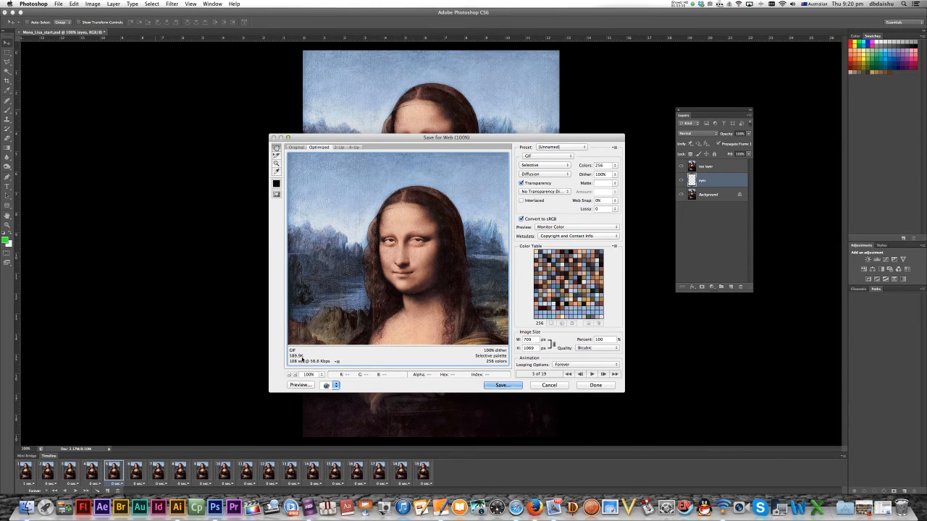
pyautogui.moveTo(393, 324)
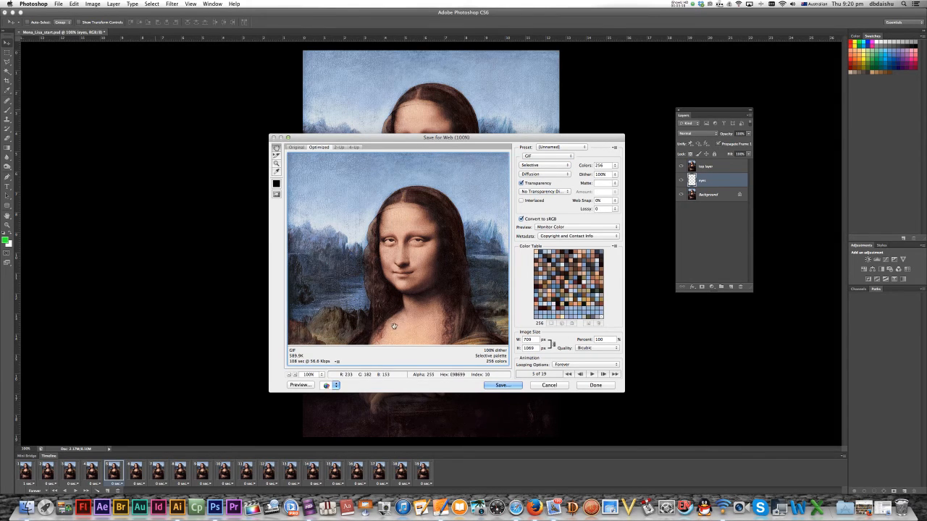
pyautogui.moveTo(440, 354)
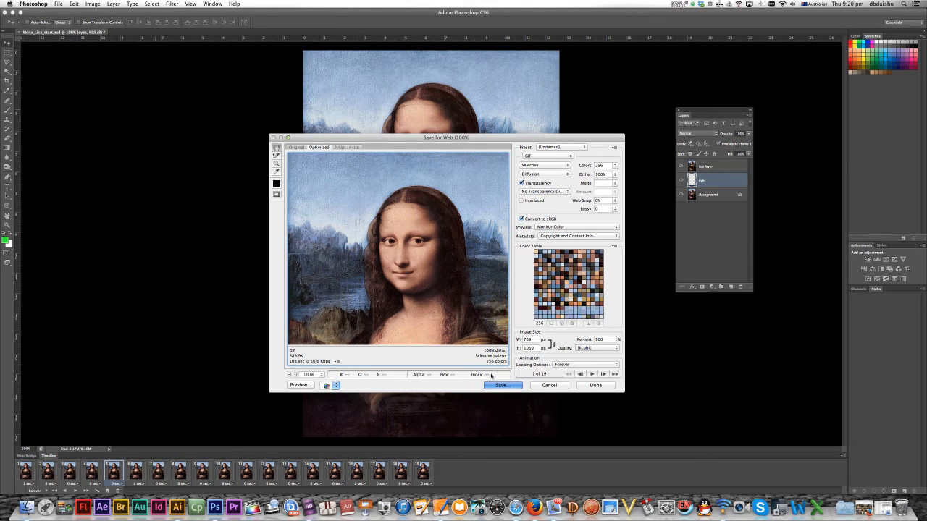
pyautogui.click(501, 385)
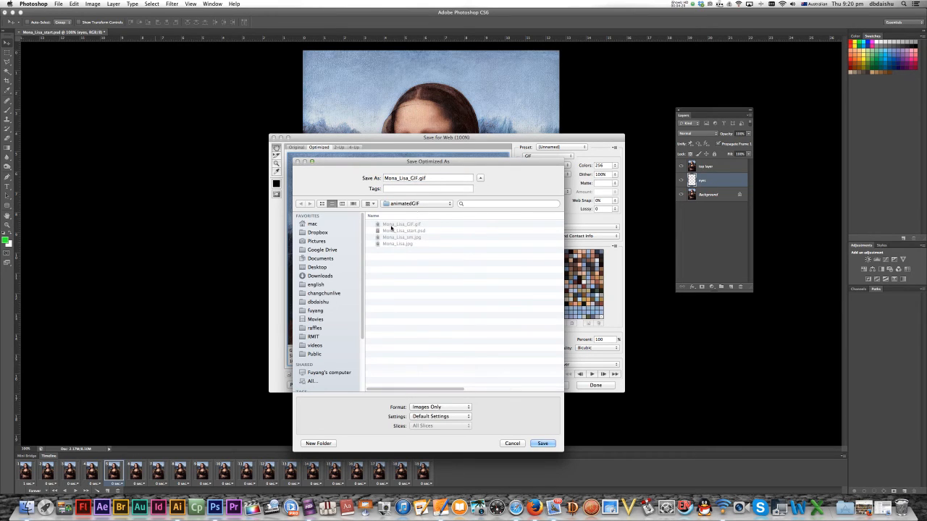
pyautogui.click(427, 178)
pyautogui.write('2')
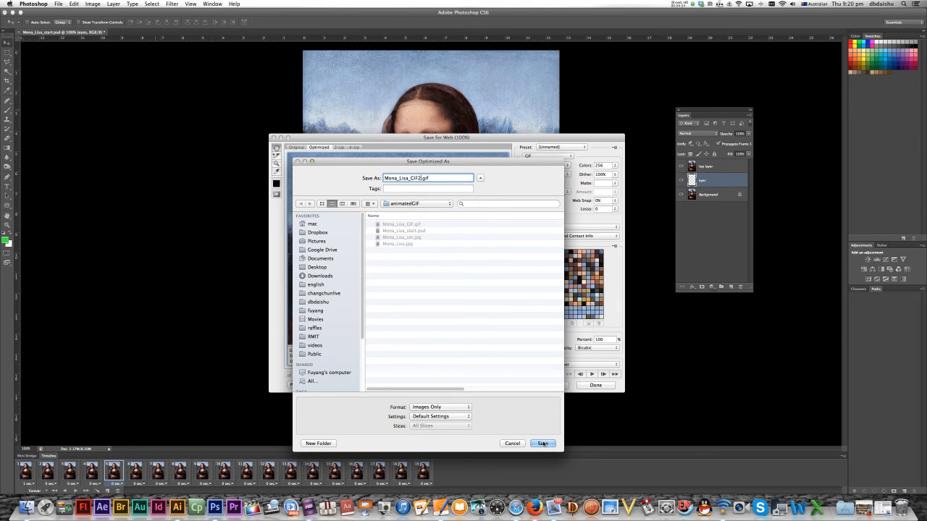
pyautogui.click(542, 443)
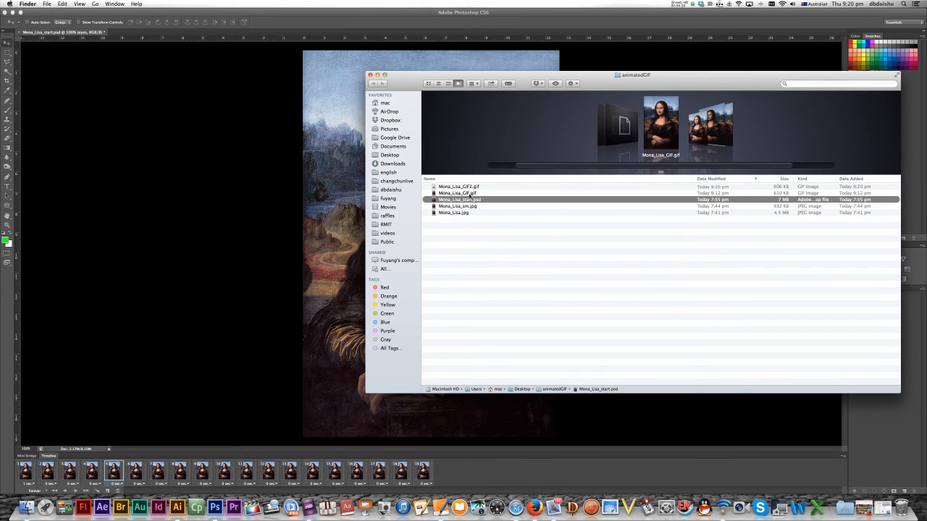
# Select the new Mona Lisa GIF in Finder and open it with Safari
pyautogui.click(458, 186)
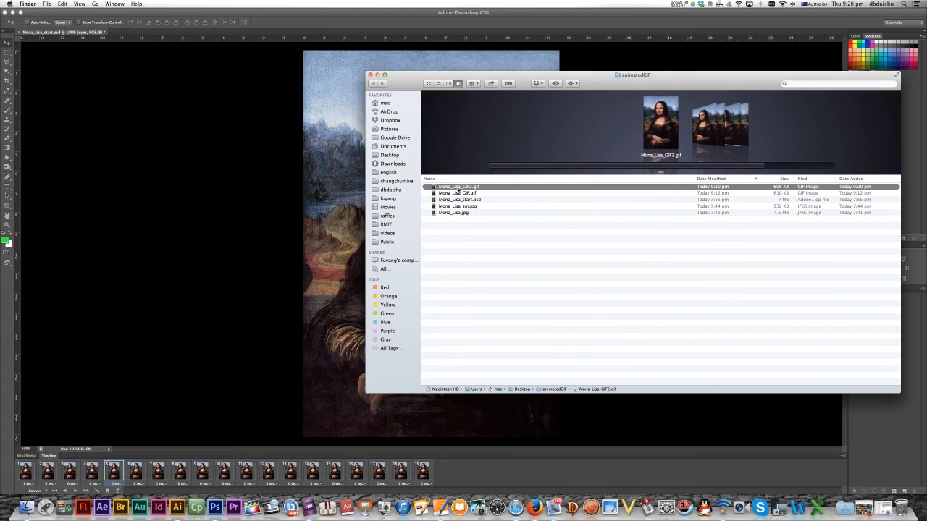
pyautogui.rightClick(458, 186)
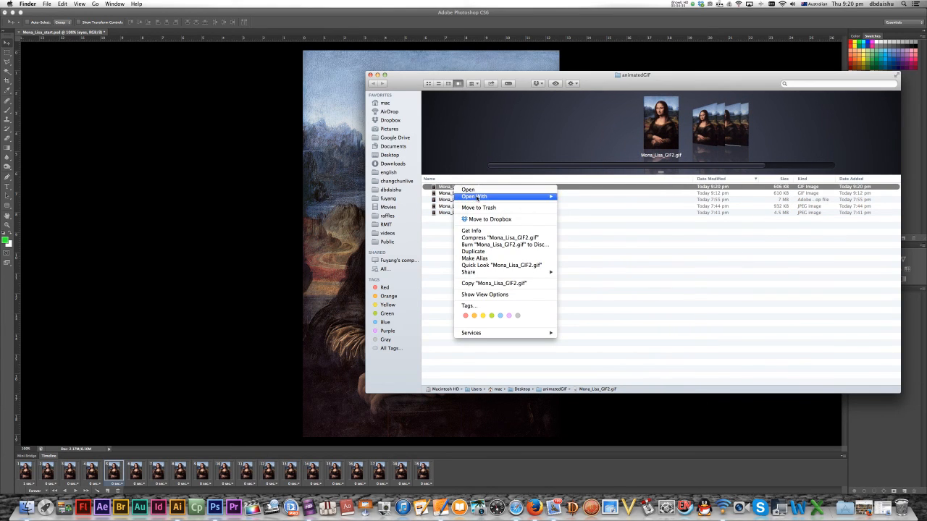
pyautogui.click(475, 197)
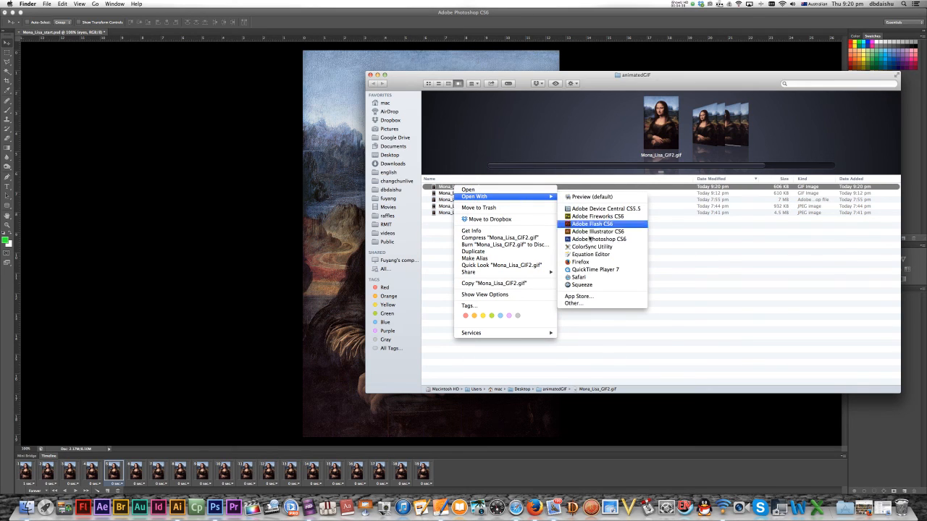
pyautogui.moveTo(578, 278)
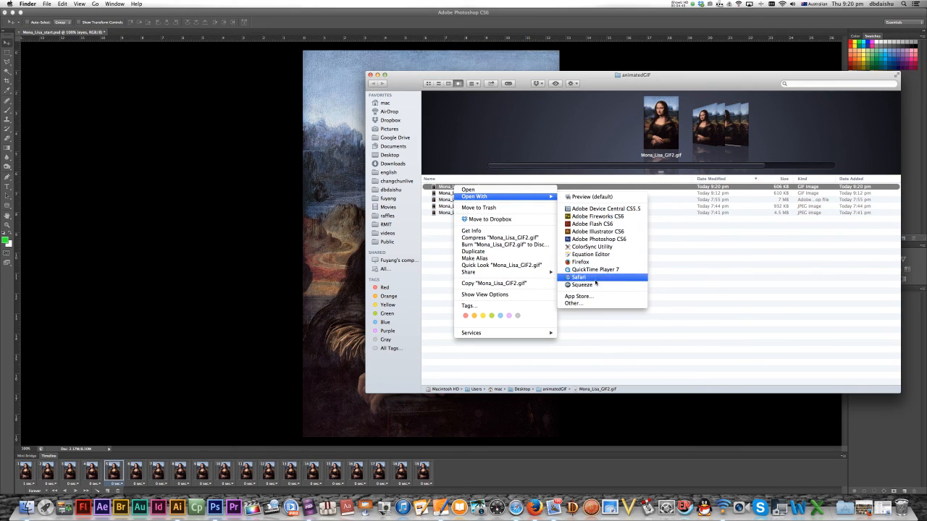
pyautogui.click(578, 278)
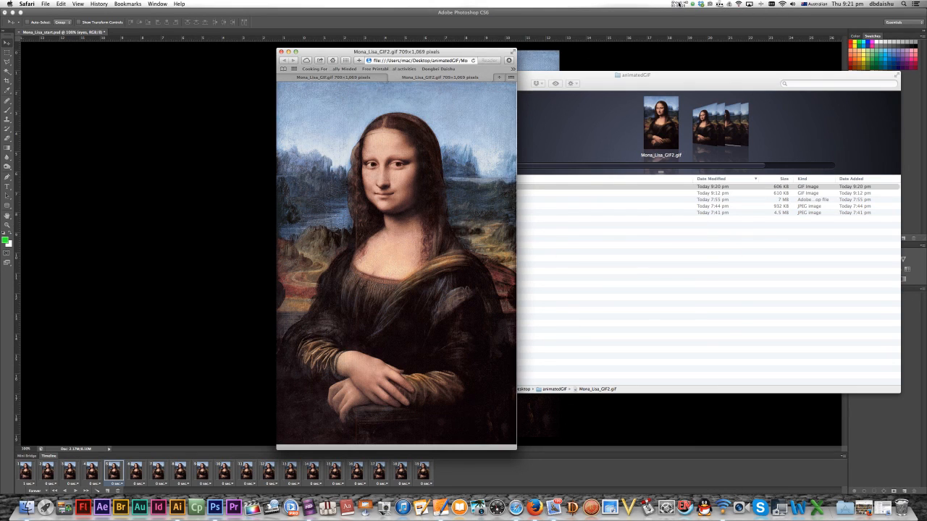
pyautogui.click(679, 3)
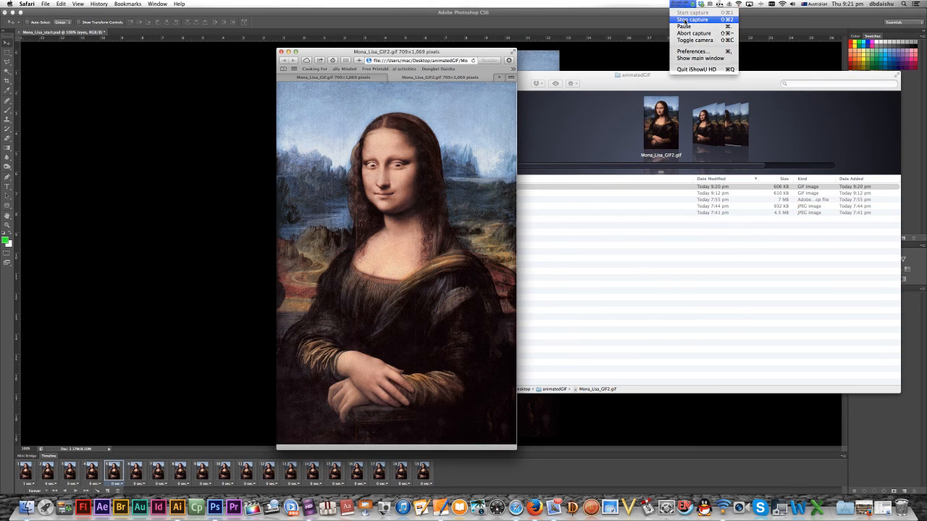